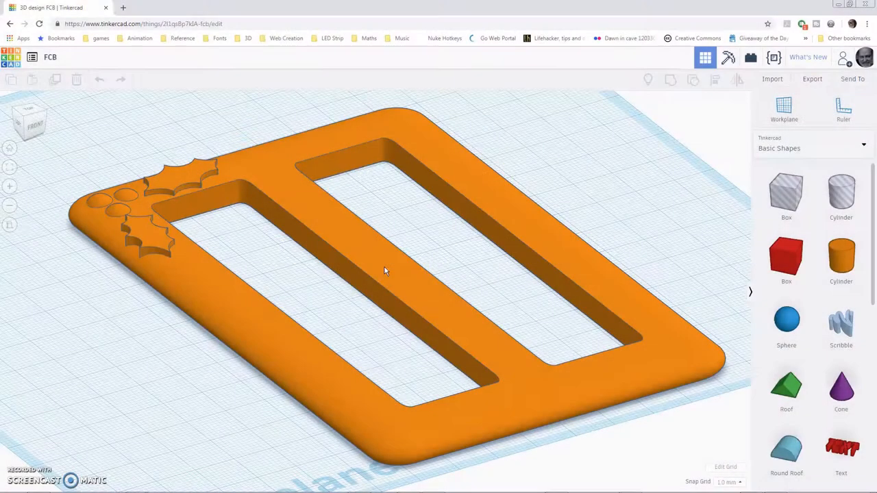
mouse_move(370, 268)
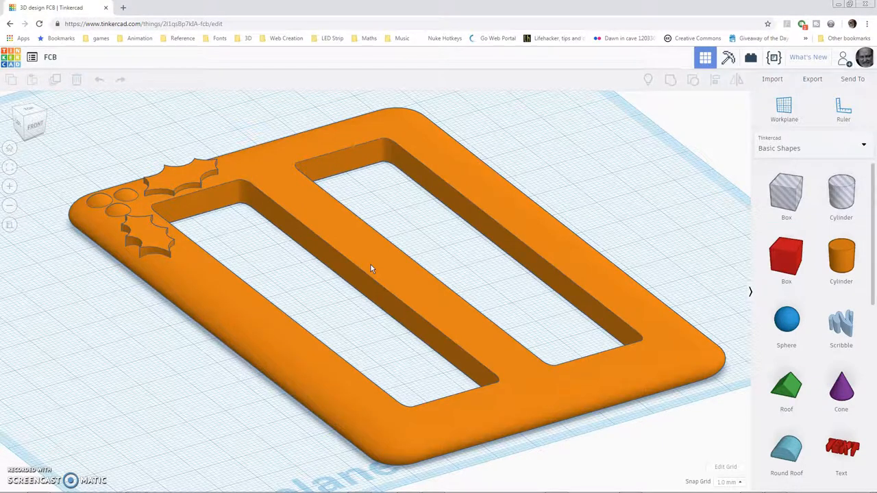
mouse_move(363, 260)
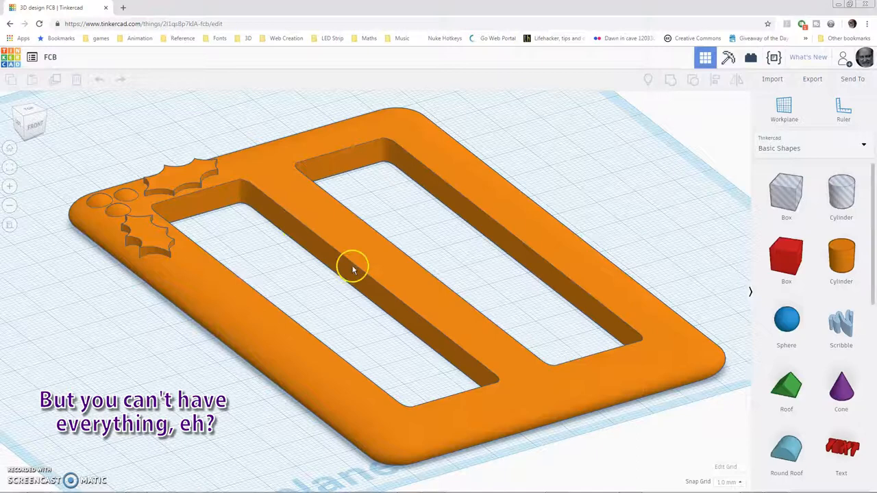
mouse_move(315, 181)
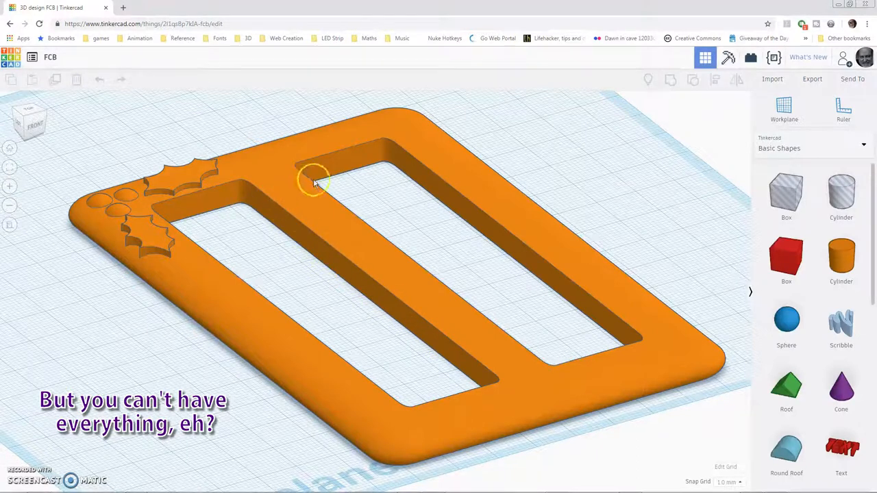
Step: Select the whole buckle and view it from the front in orthographic mode
left_click(29, 121)
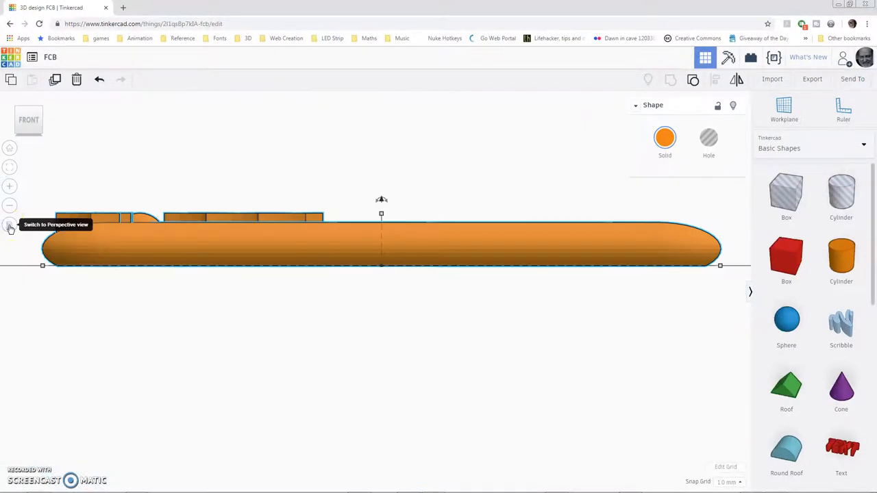
left_click(9, 227)
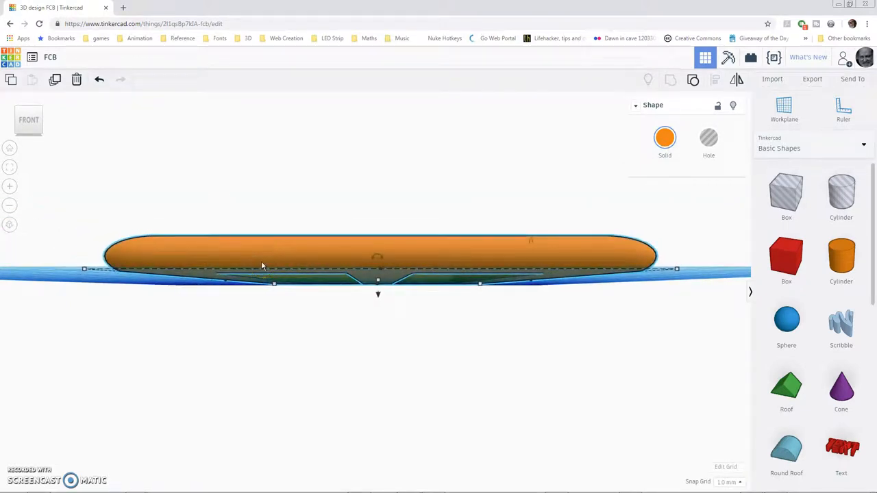
mouse_move(11, 224)
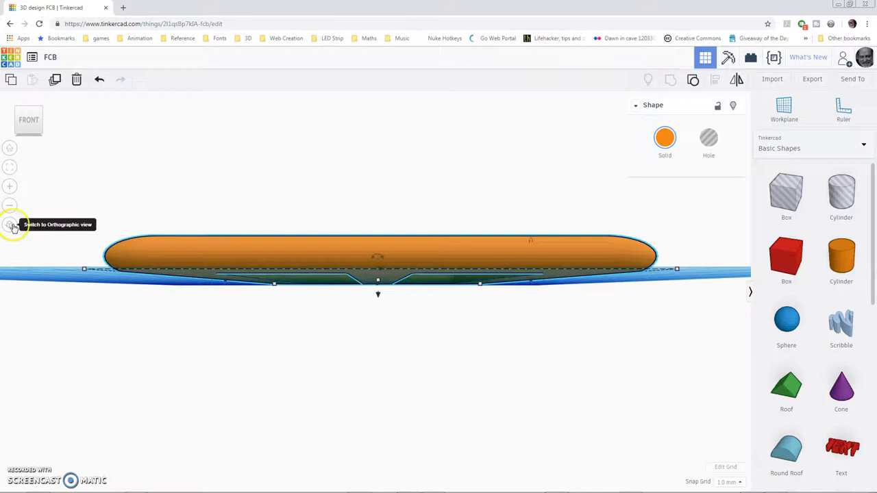
left_click(12, 224)
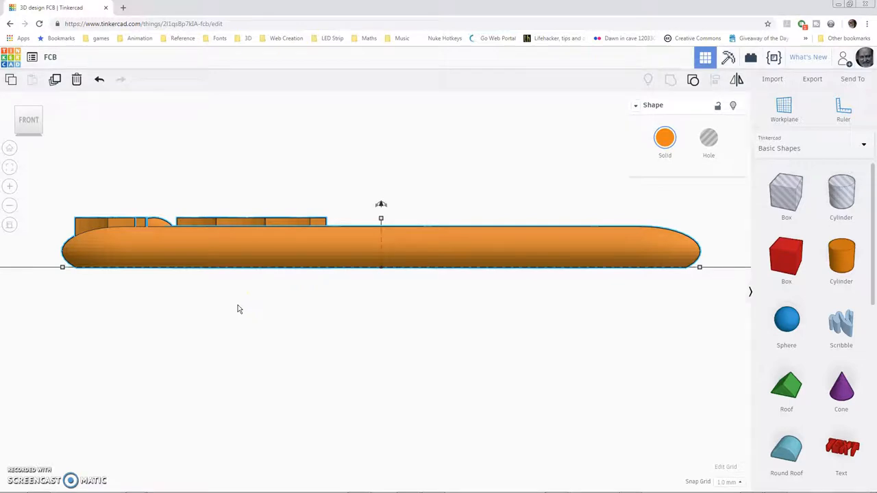
mouse_move(252, 306)
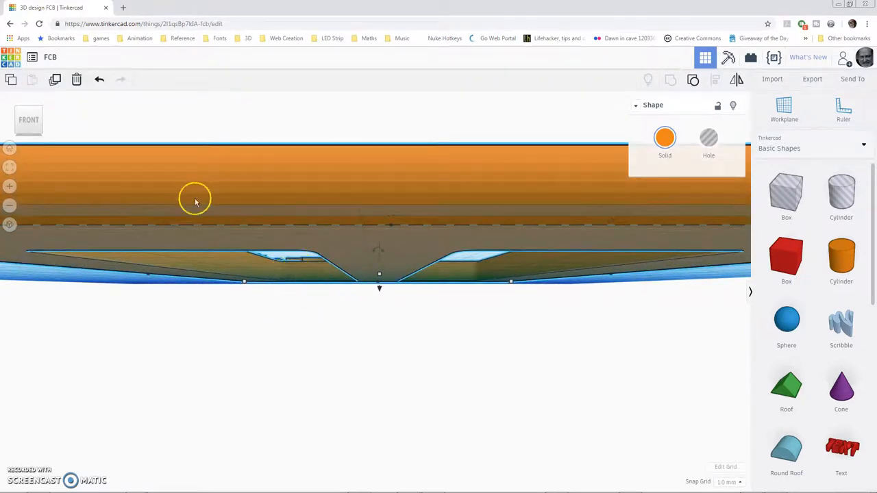
mouse_move(395, 178)
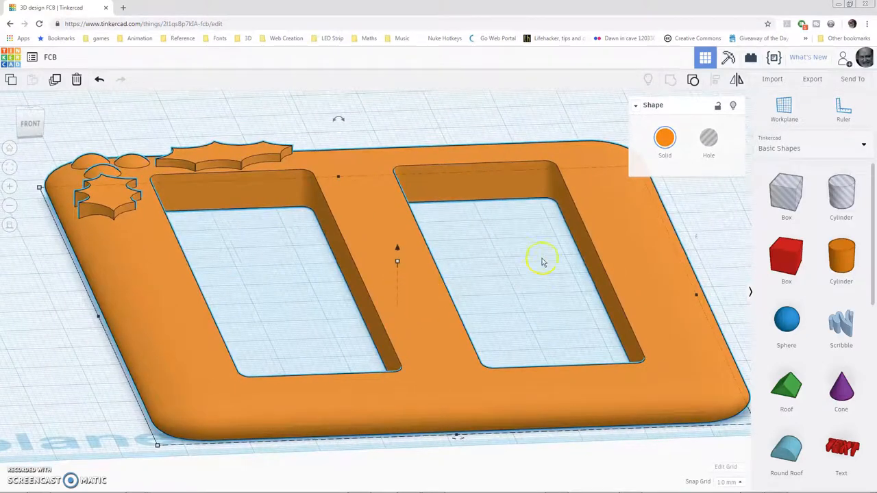
mouse_move(373, 200)
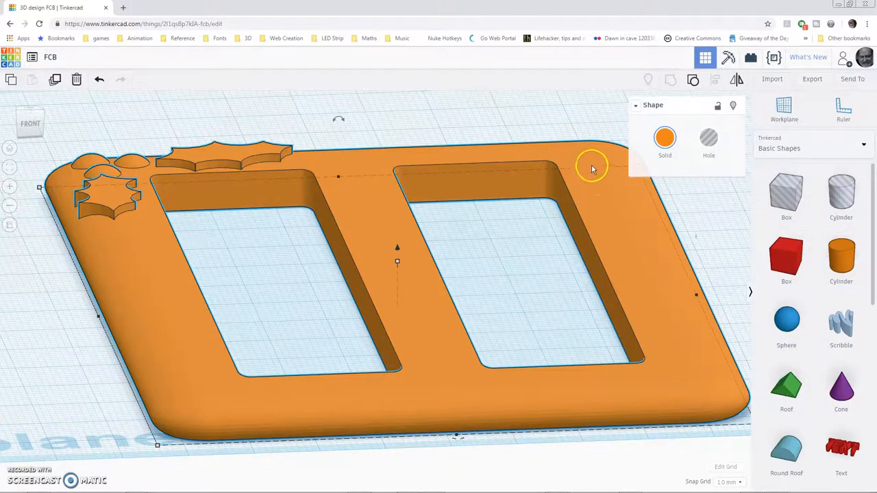
mouse_move(693, 78)
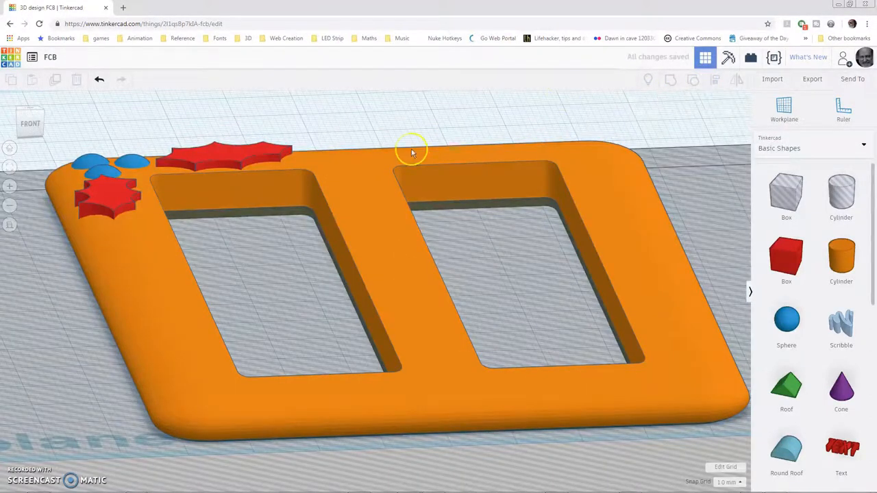
mouse_move(383, 268)
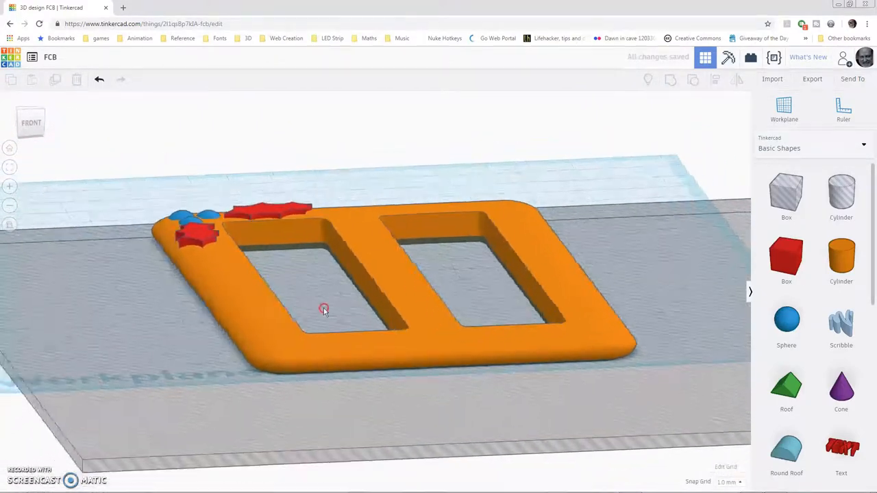
left_click_drag(324, 308, 310, 312)
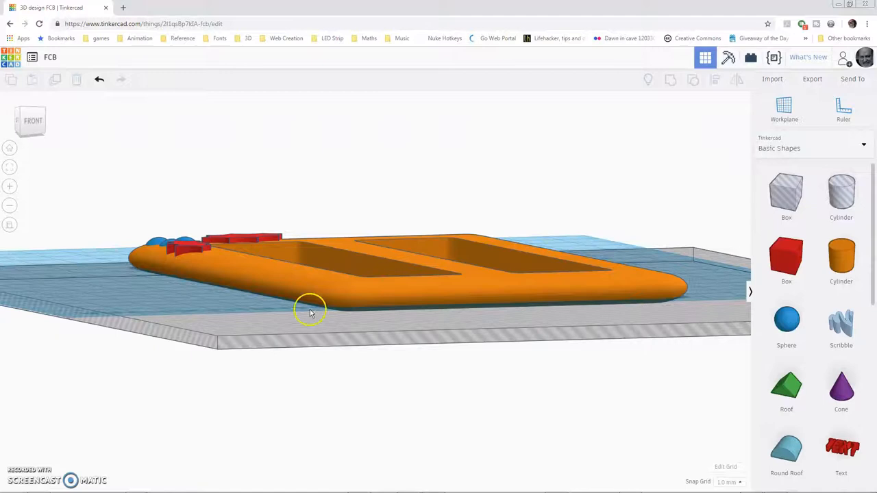
left_click(309, 310)
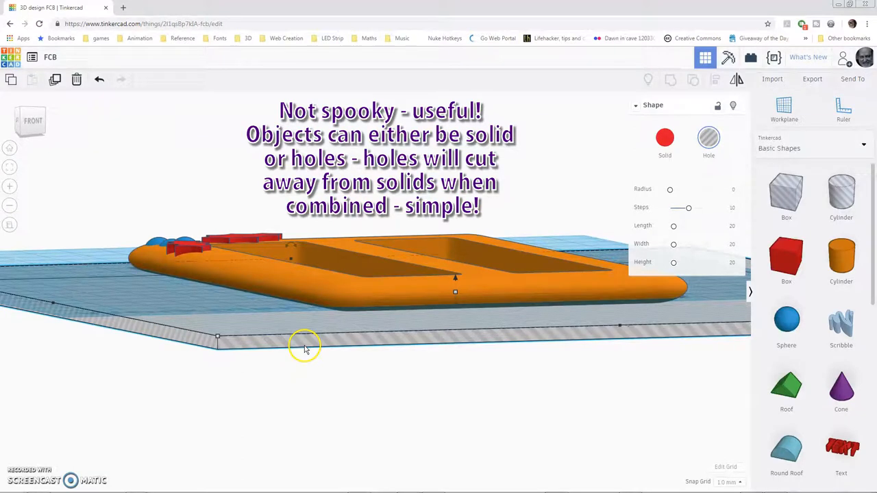
mouse_move(308, 351)
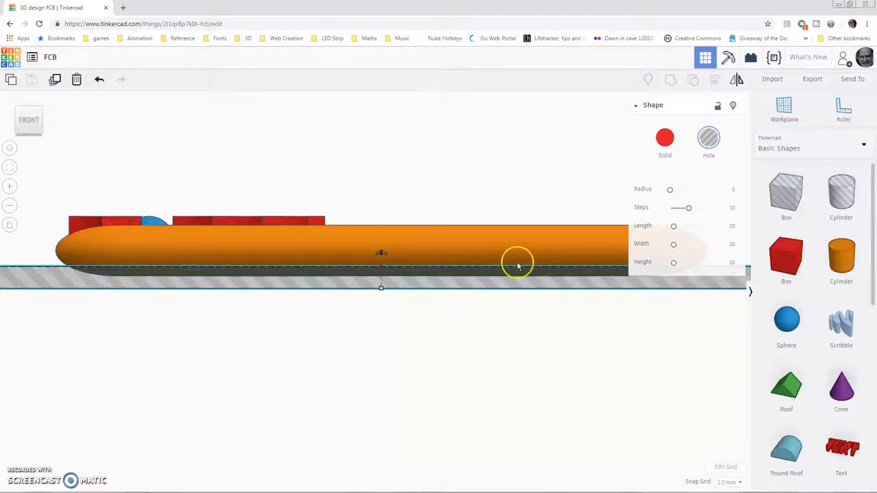
mouse_move(132, 315)
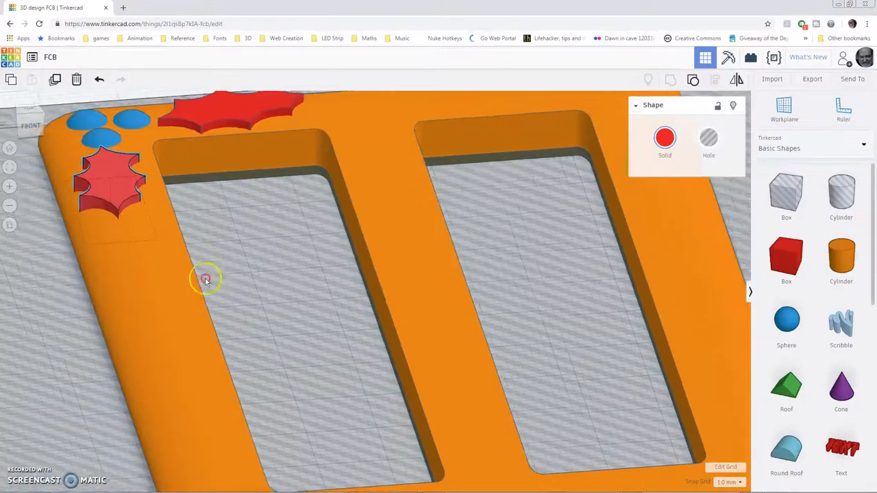
Step: Select the berry spheres near the holly leaf group to isolate the leaf
left_click(709, 137)
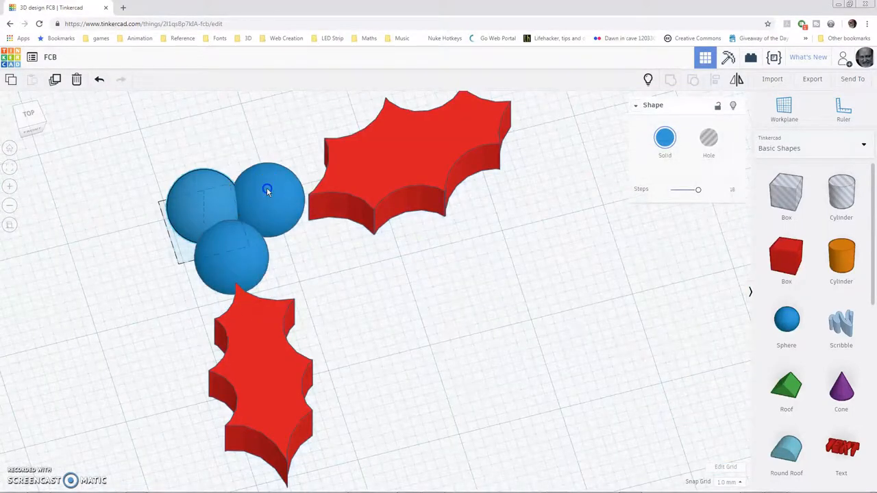
left_click(267, 191)
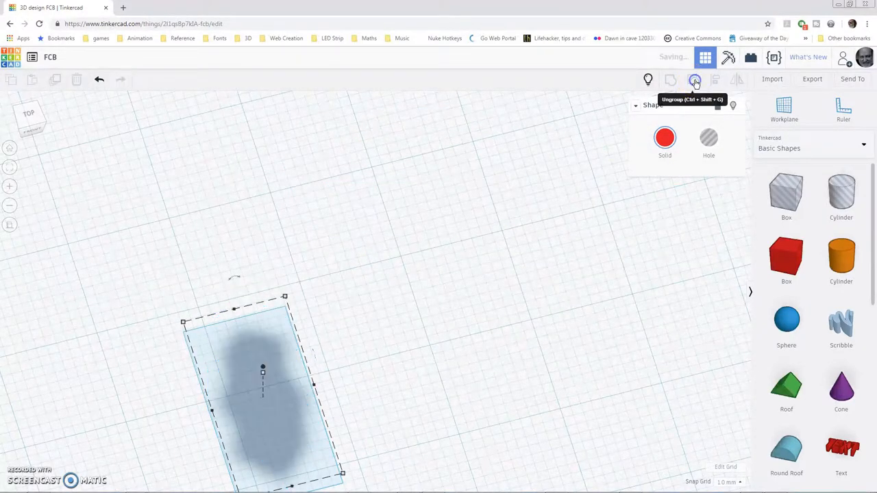
Step: Ungroup the leaf, toggle one cylinder cutout to Solid and back to Hole, then regroup the leaf
left_click(697, 80)
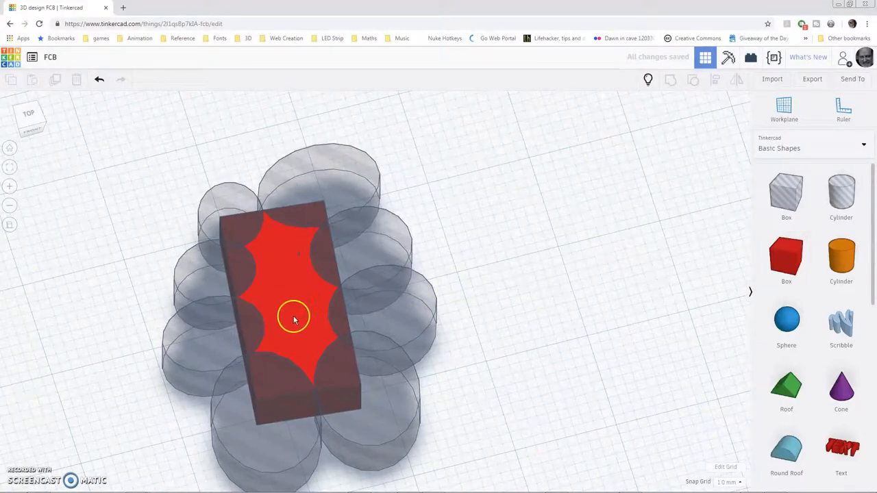
mouse_move(303, 184)
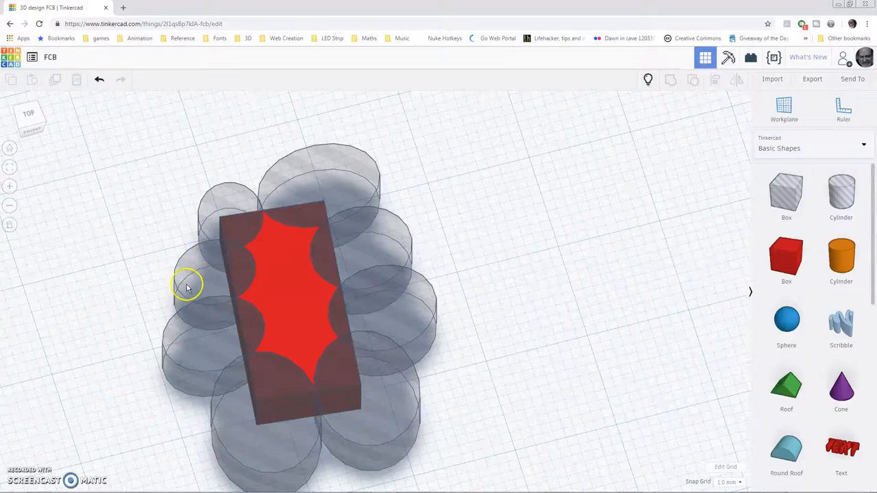
left_click(288, 422)
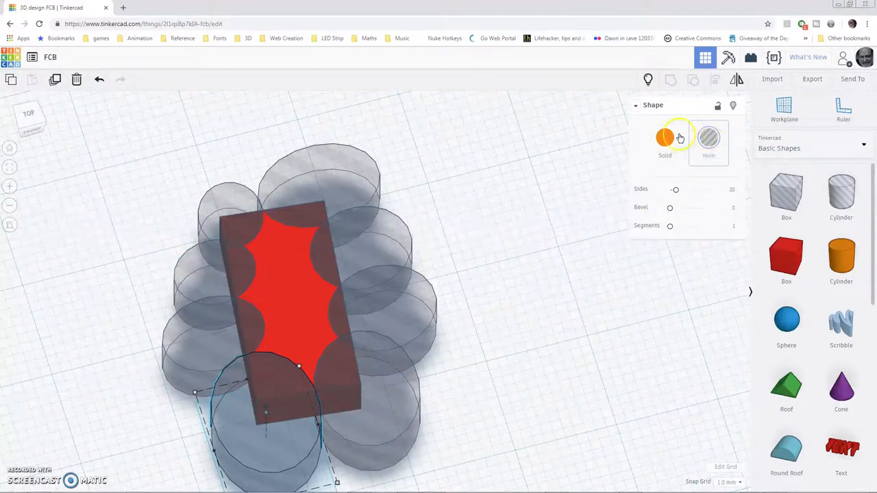
left_click(665, 137)
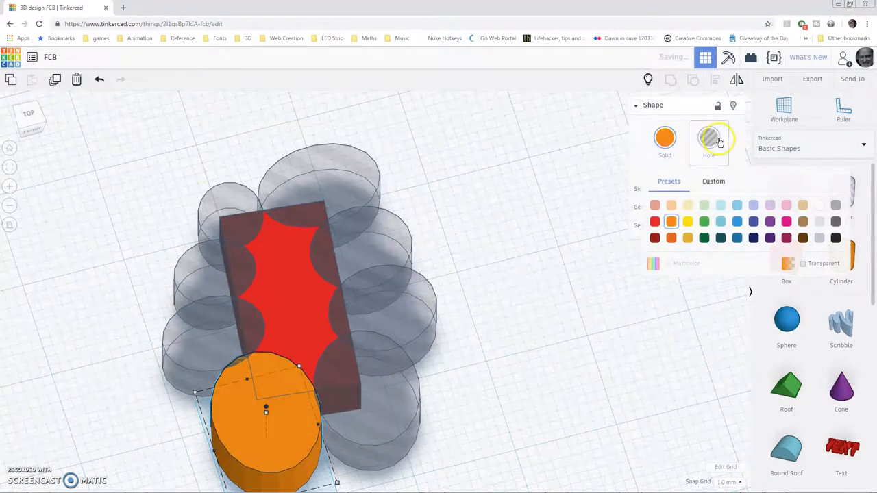
left_click(709, 137)
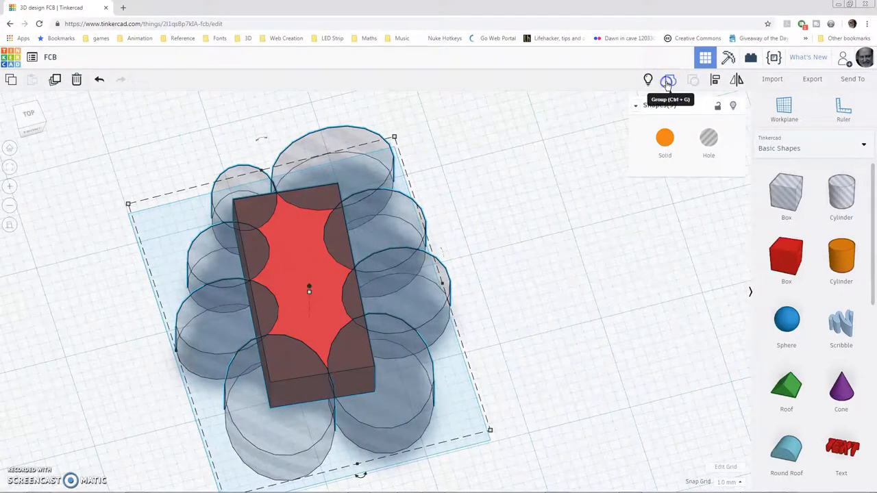
left_click(668, 79)
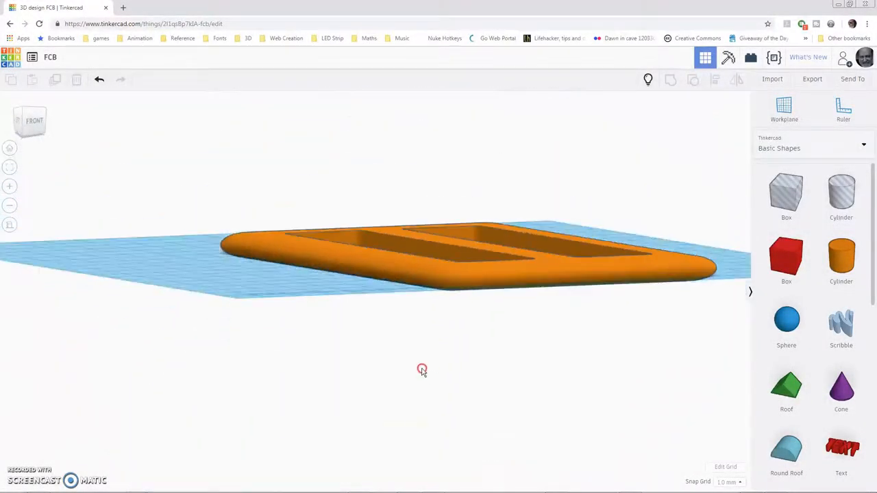
Step: Select the buckle frame and a slot cutout, then view the plain block from the front
left_click(496, 268)
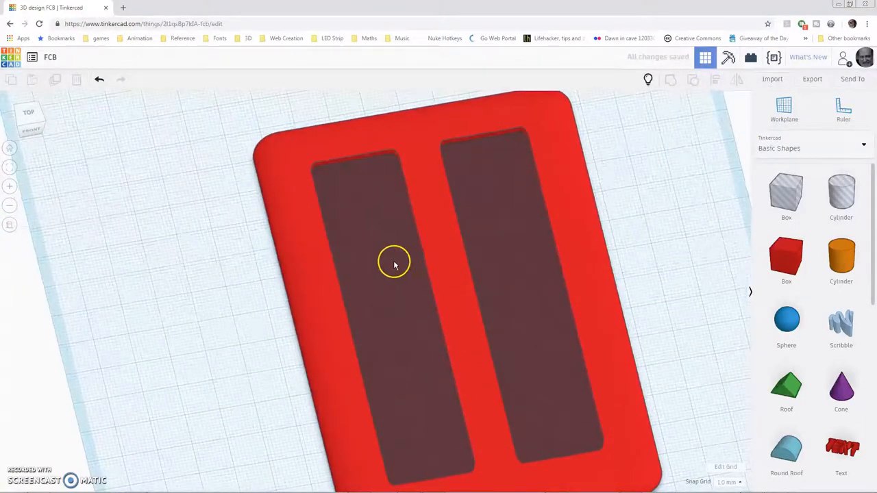
left_click(395, 263)
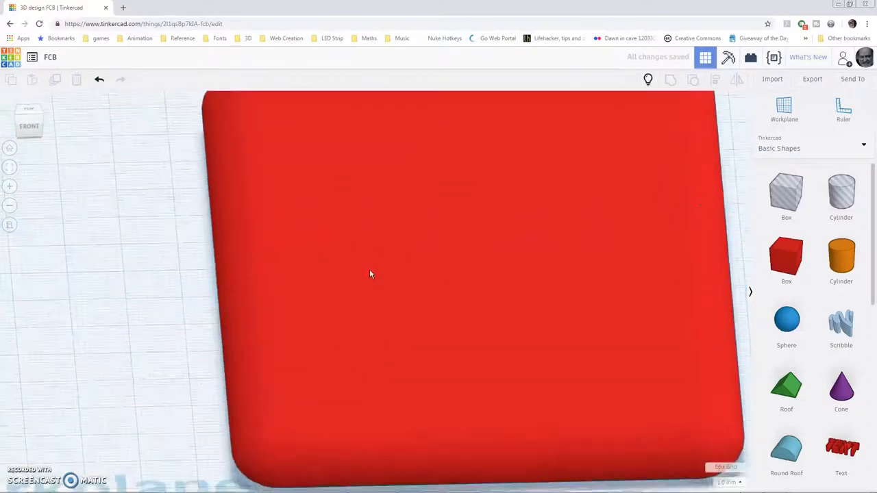
left_click_drag(370, 274, 280, 354)
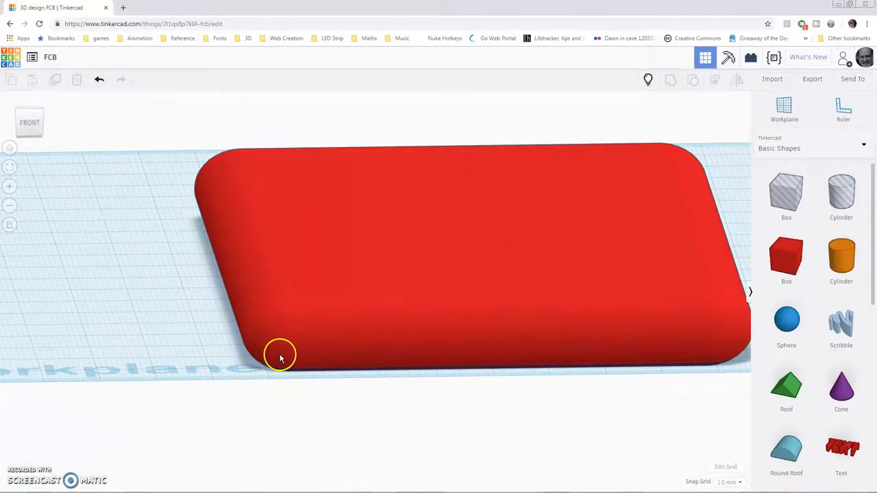
mouse_move(293, 348)
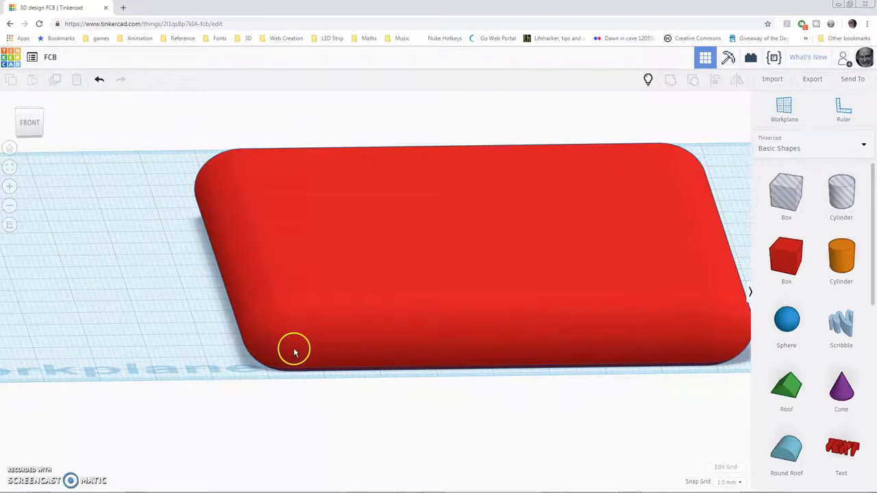
mouse_move(381, 302)
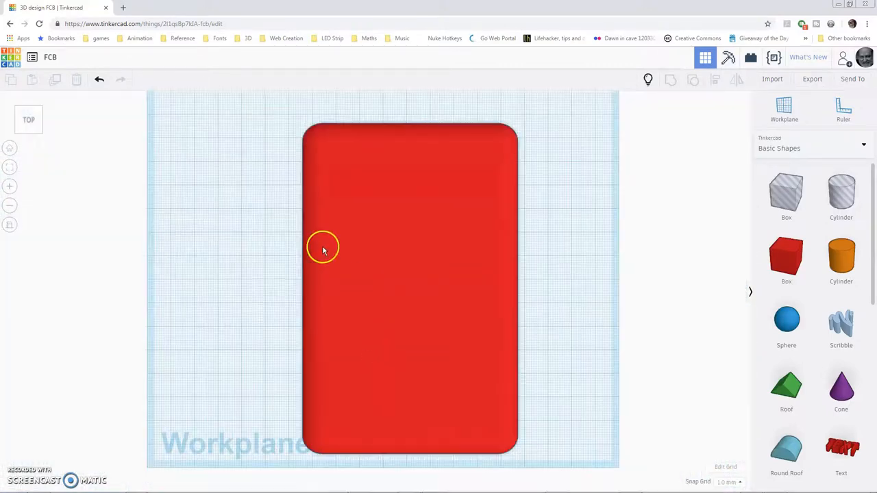
Step: Orbit the view toward the top of the restored frame with its two slots
left_click_drag(322, 247, 391, 272)
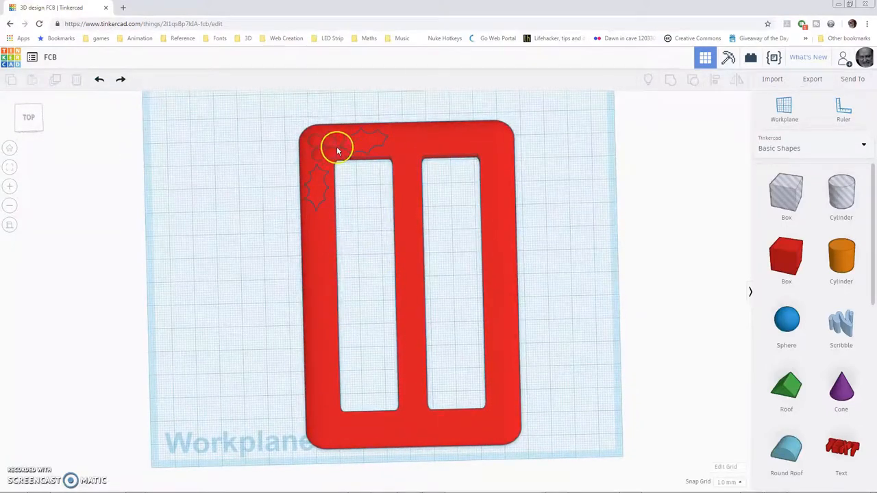
mouse_move(433, 276)
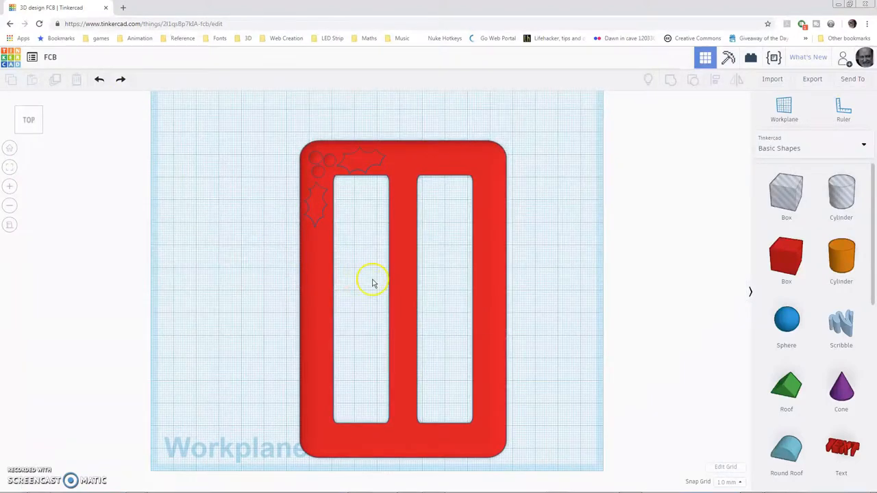
mouse_move(326, 205)
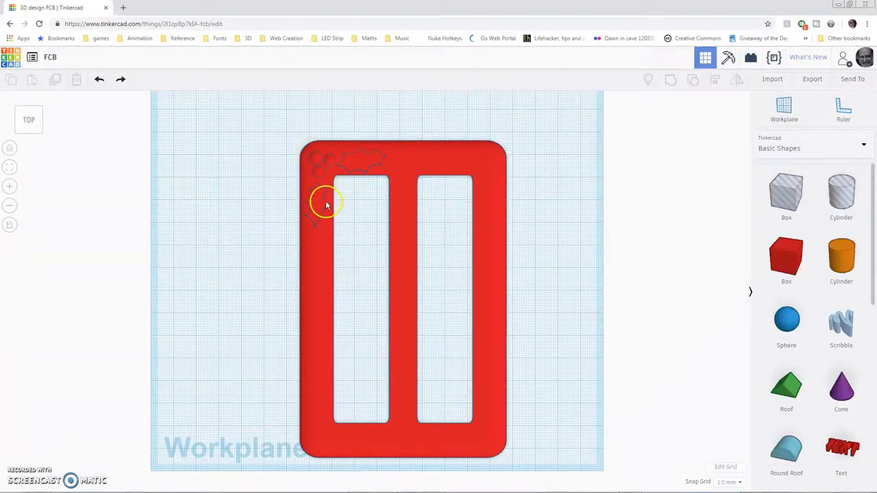